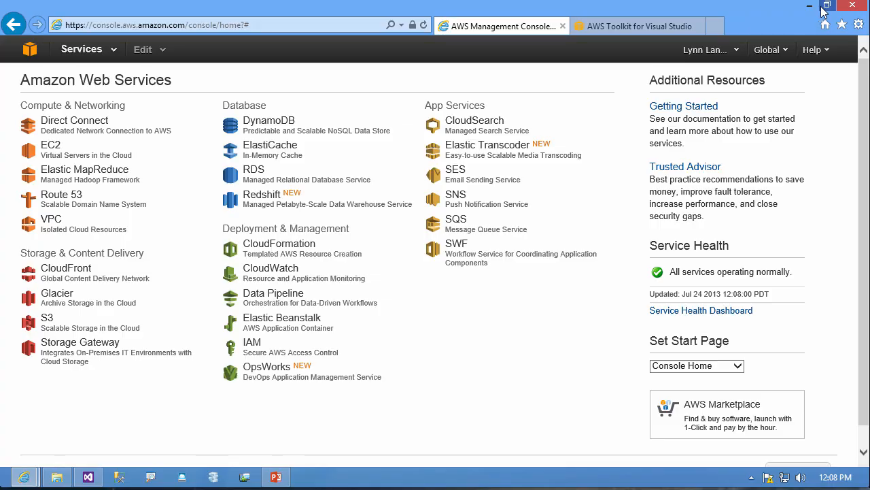
mouse_move(658, 346)
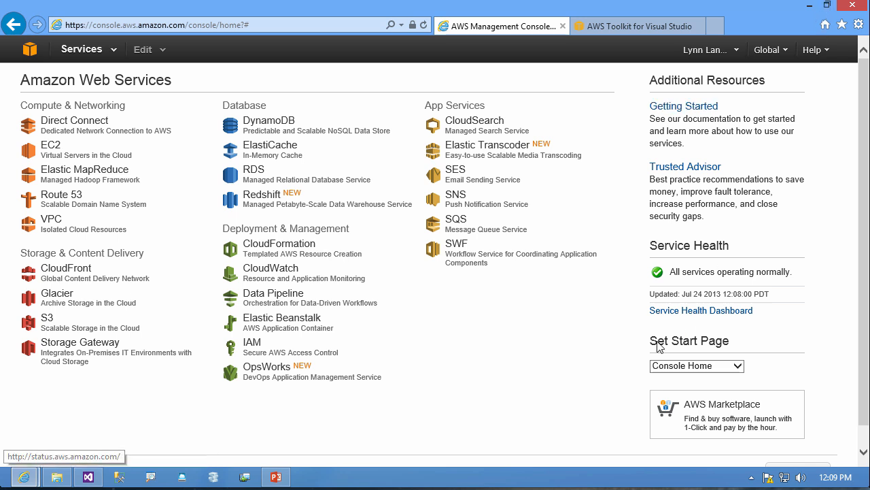
mouse_move(281, 318)
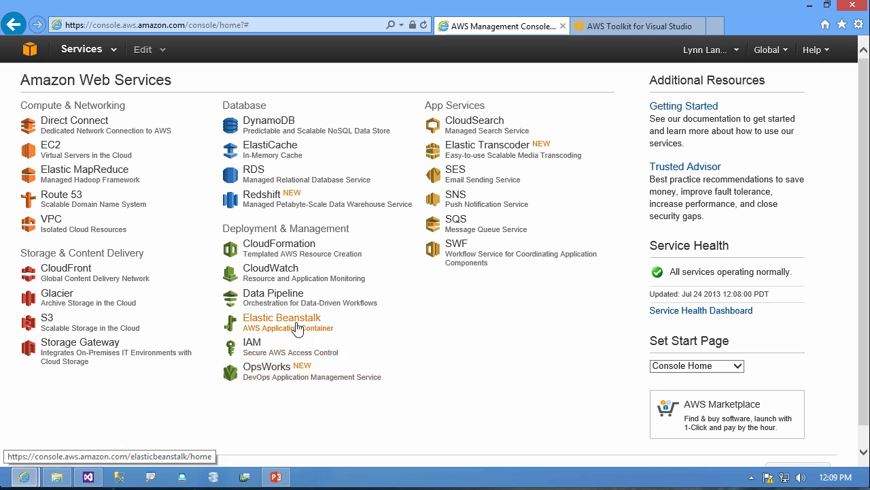
Step: Go to the Elastic Beanstalk service from the console home page under Deployment & Management
left_click(281, 317)
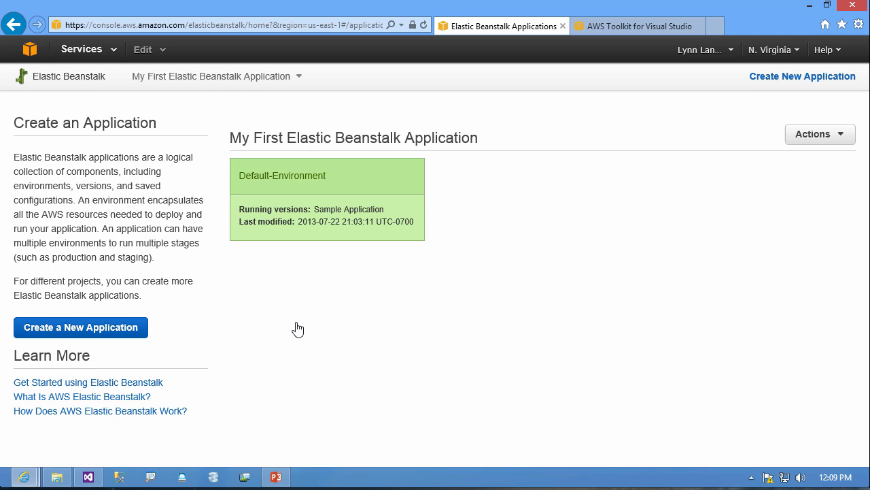
mouse_move(298, 325)
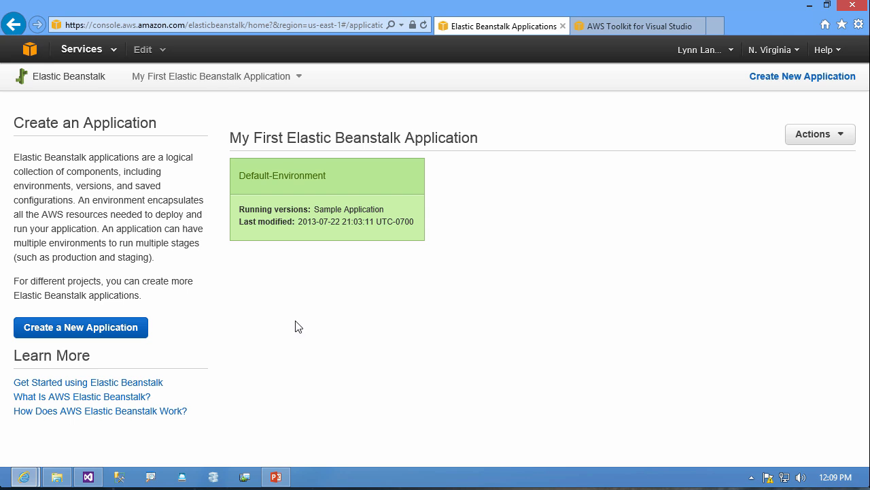
mouse_move(296, 332)
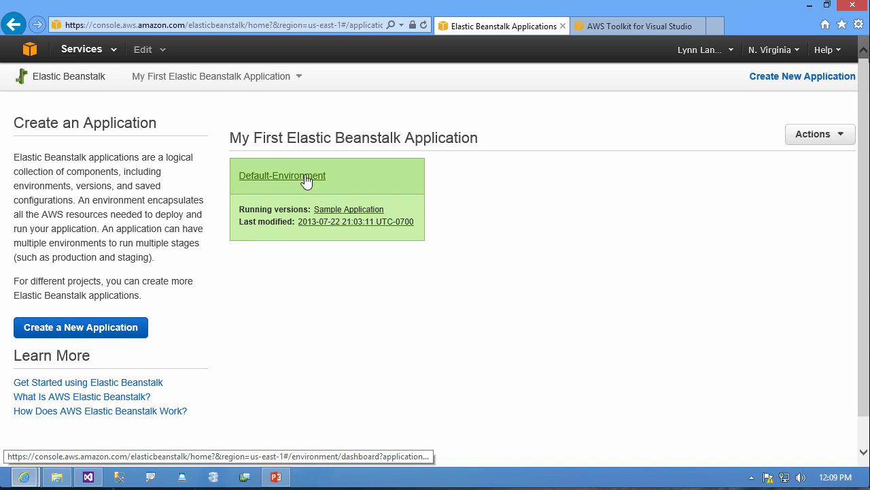
Step: View the Default-Environment dashboard with its Green health, Sample Application version and launch events
left_click(282, 175)
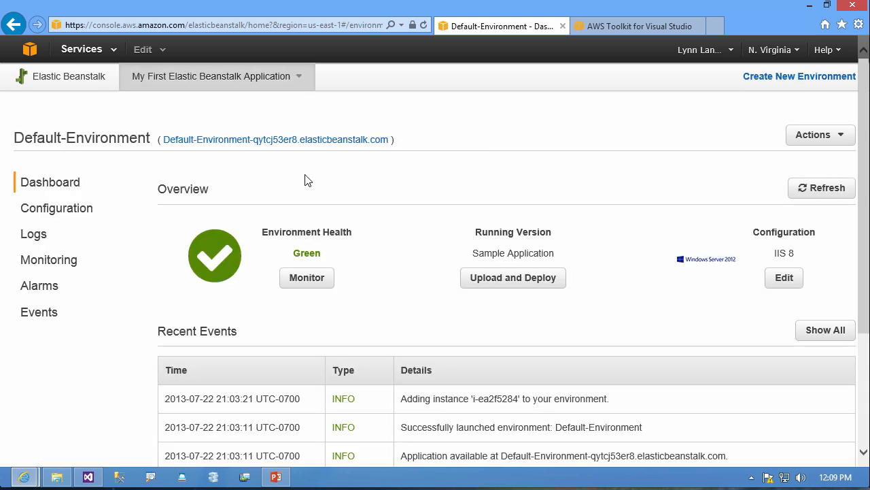
mouse_move(383, 275)
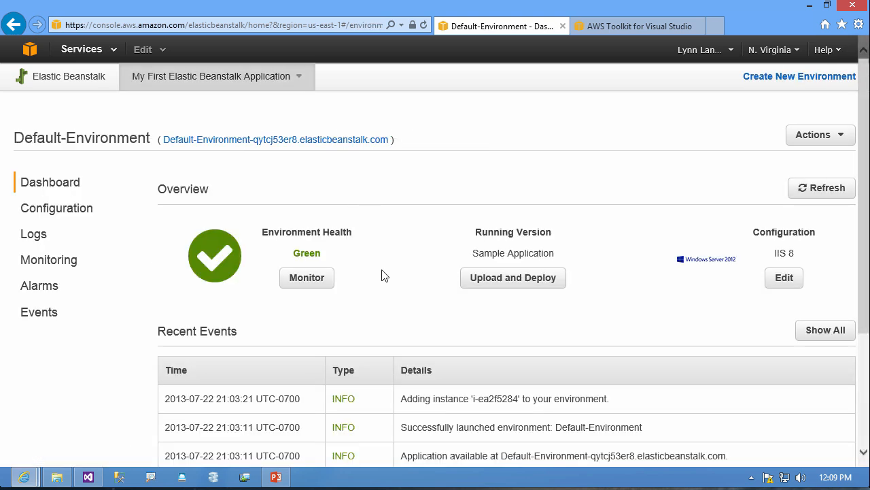
mouse_move(384, 278)
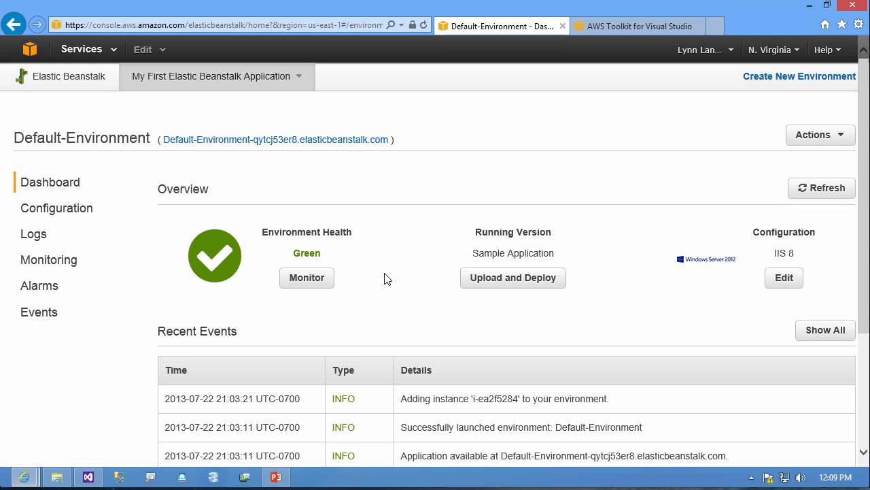
mouse_move(712, 286)
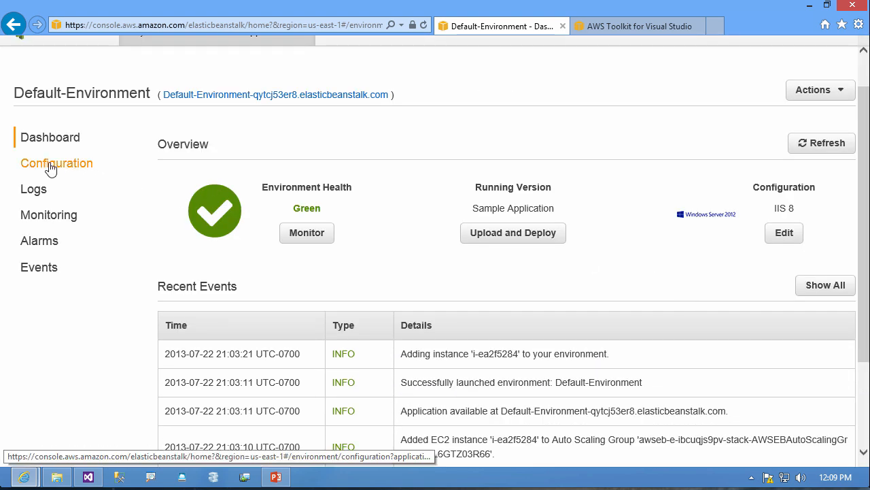
Step: Review the Configuration page's Scaling, Instances, Software, Load Balancing and Data Layer settings
left_click(57, 163)
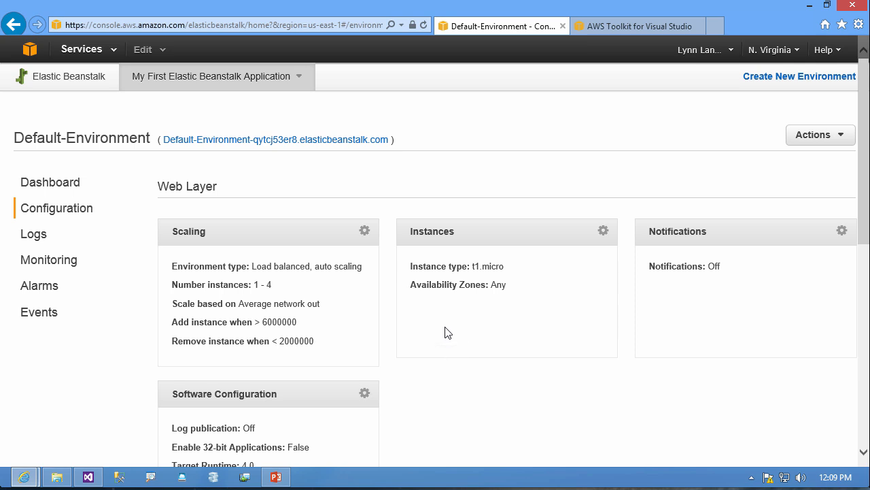
mouse_move(454, 317)
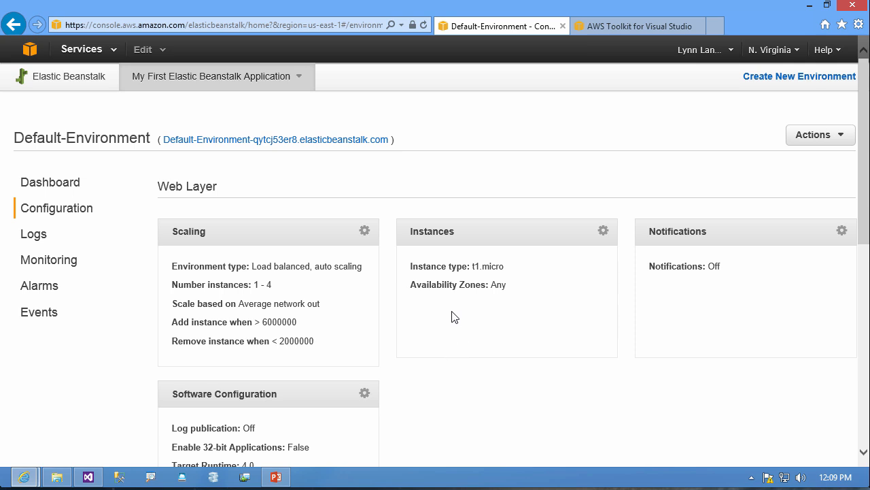
scroll("down", 3)
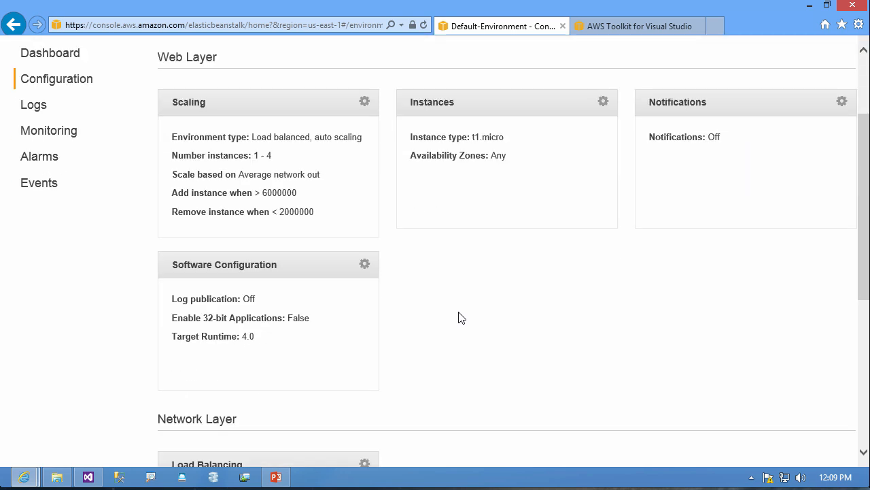
scroll("down", 3)
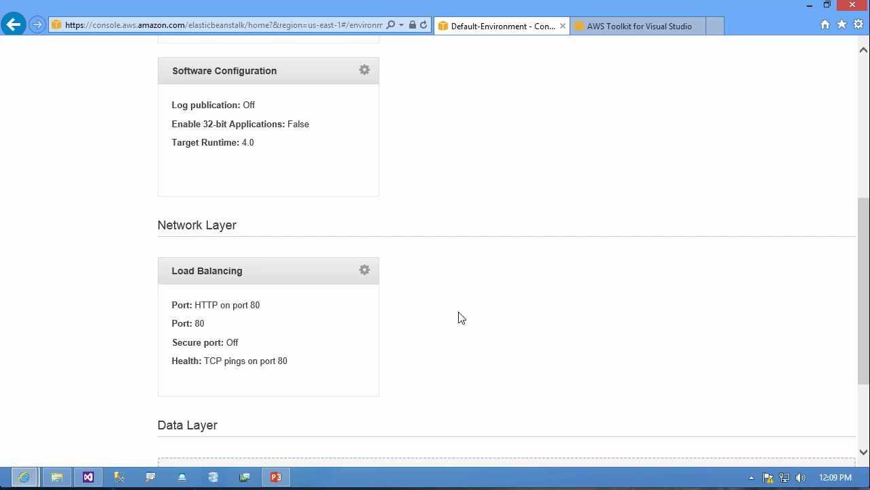
scroll("down", 3)
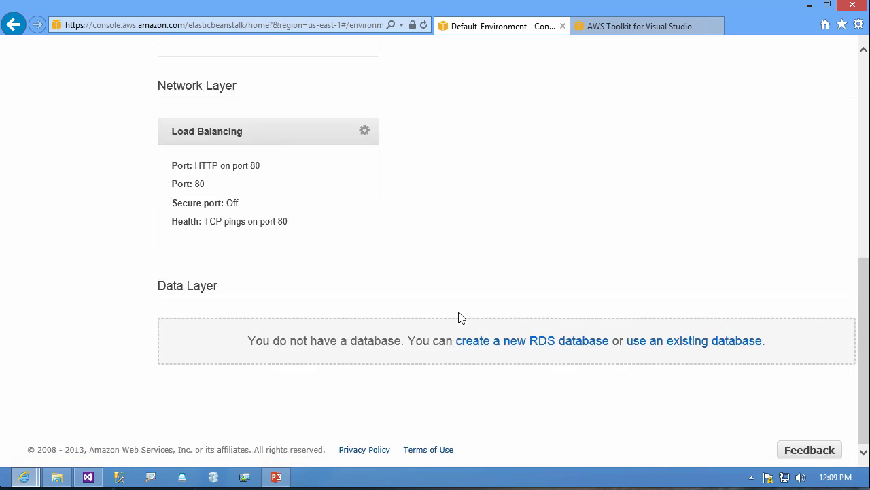
mouse_move(397, 364)
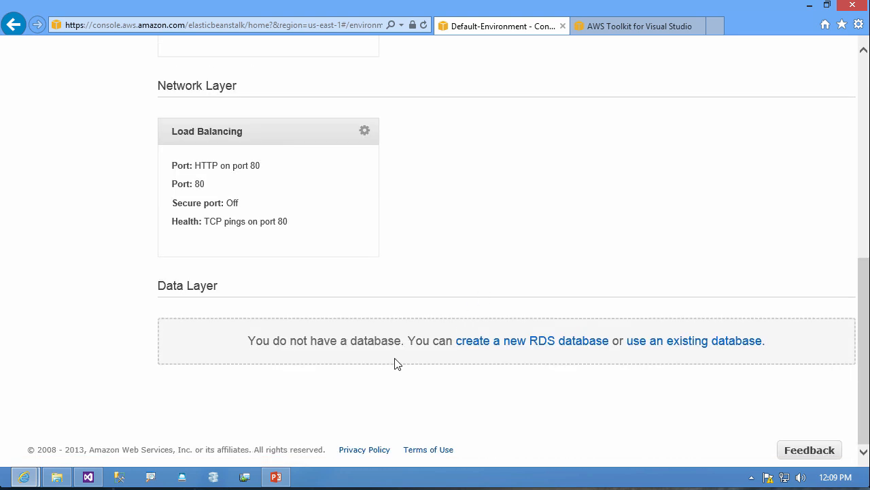
mouse_move(619, 364)
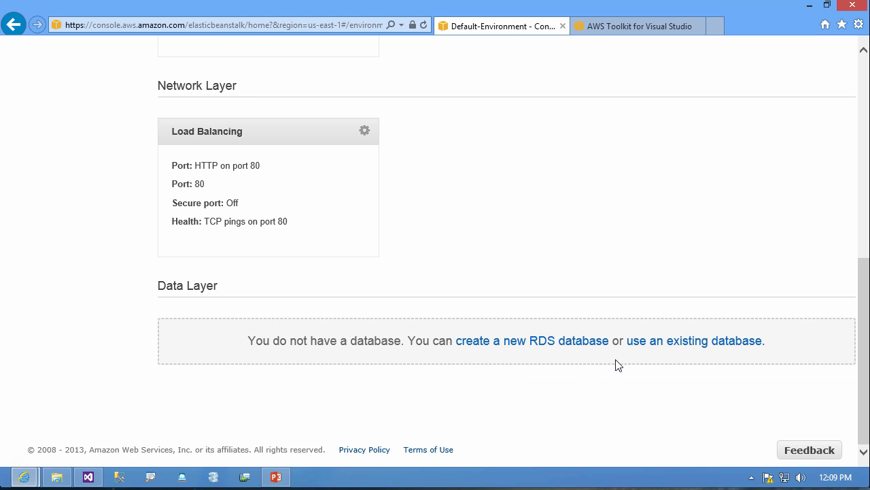
scroll("up", 3)
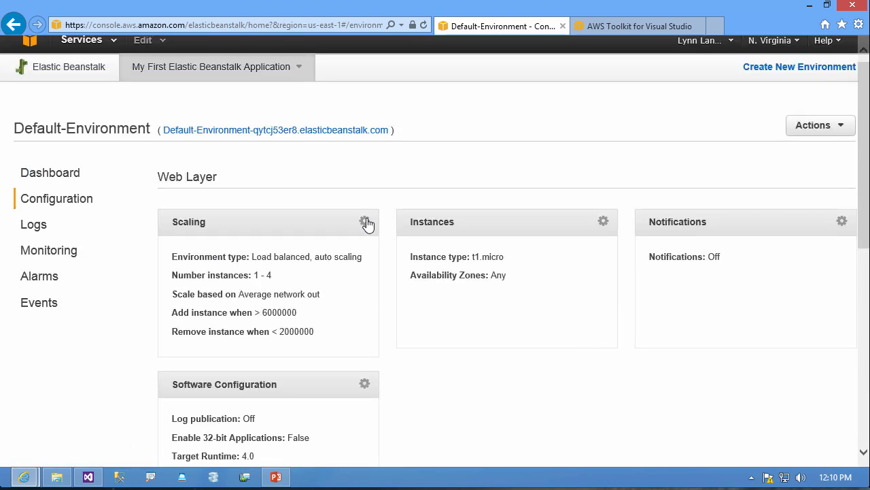
left_click(367, 220)
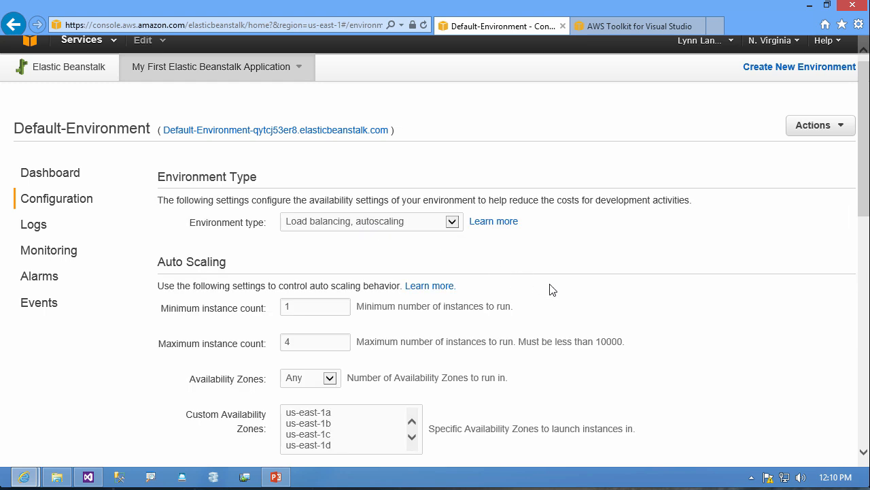
mouse_move(38, 65)
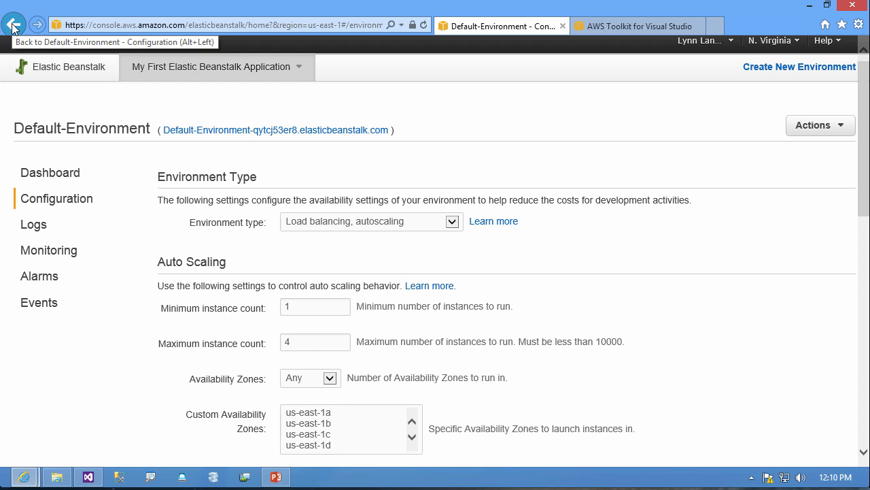
left_click(13, 24)
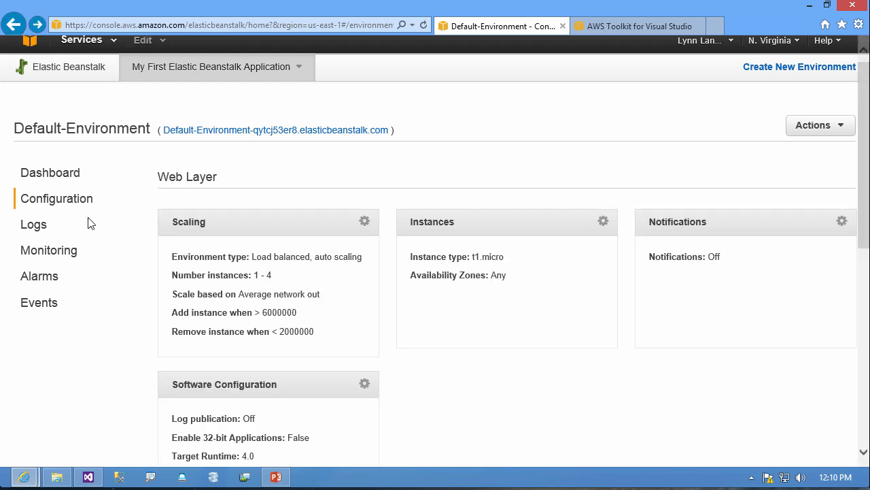
Step: View the Default-Environment Logs page, which has no snapshots requested yet
left_click(32, 224)
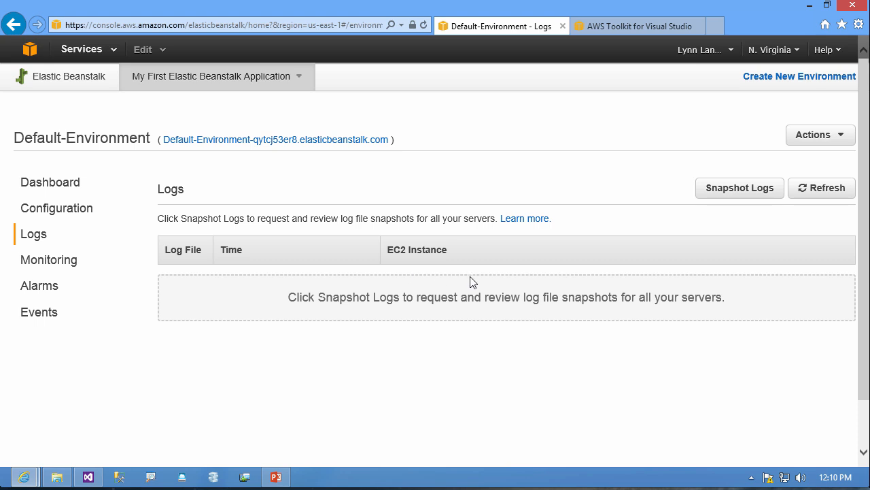
mouse_move(38, 285)
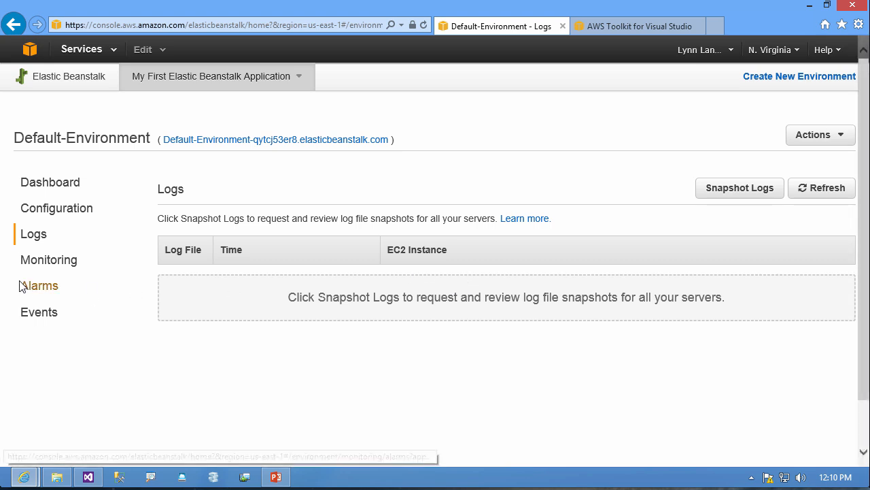
Step: Review the Monitoring page showing 61 ms latency, 8 requests, 5.3% CPU and traffic graphs
left_click(49, 258)
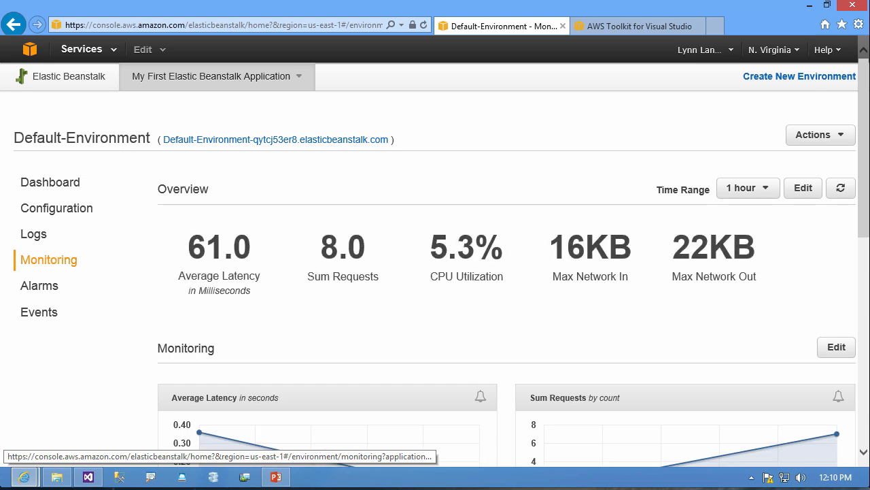
mouse_move(359, 334)
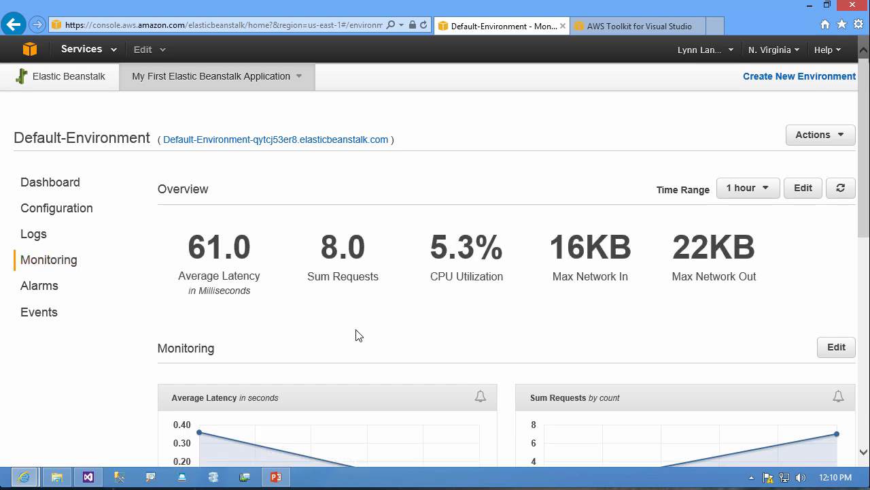
mouse_move(364, 334)
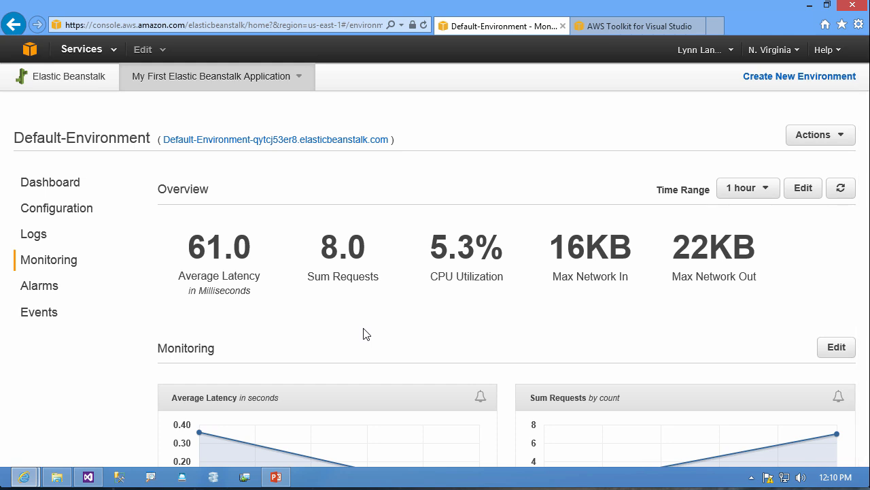
scroll("down", 3)
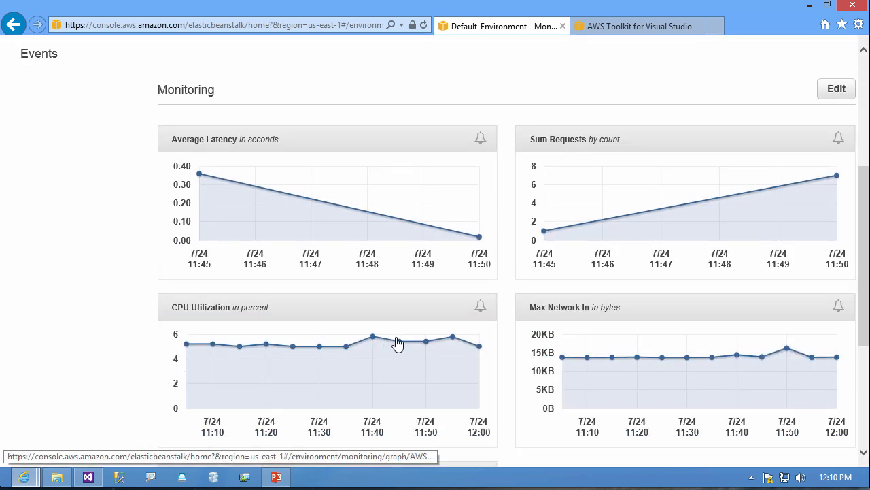
scroll("down", 3)
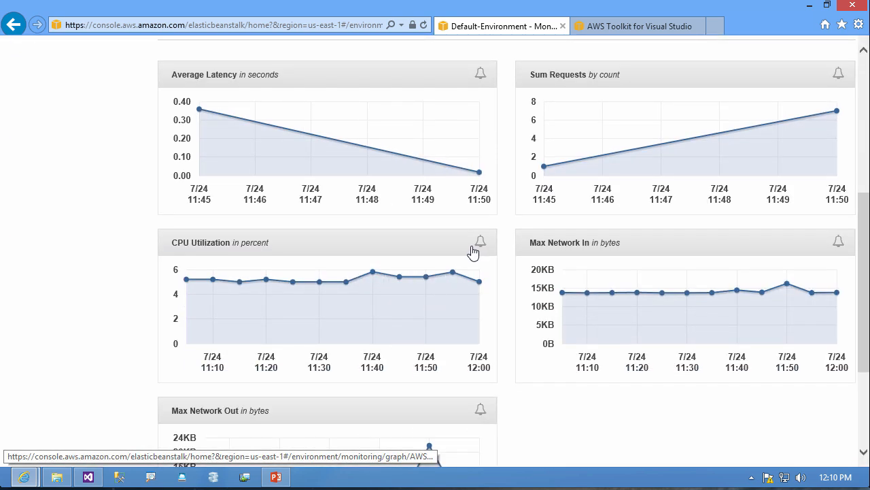
scroll("up", 3)
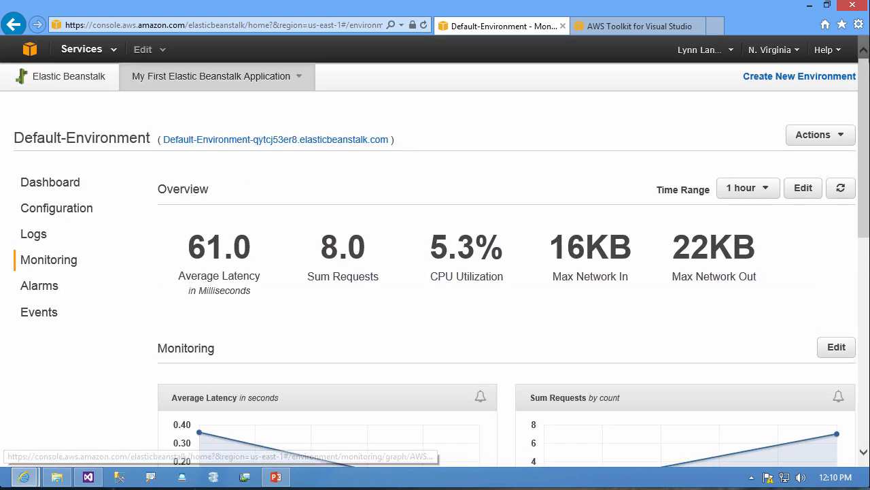
mouse_move(38, 285)
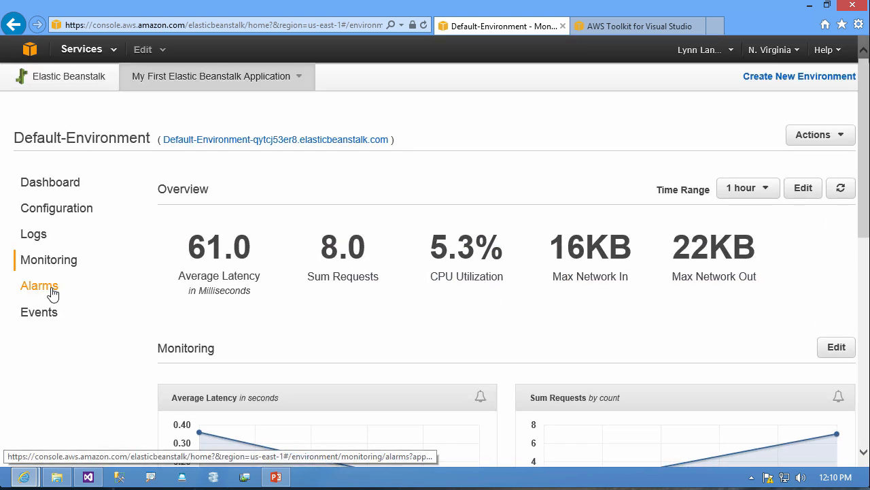
Step: Check Alarms (none defined), narrow the Events timeline to a later start, and visit the environment URL
left_click(40, 285)
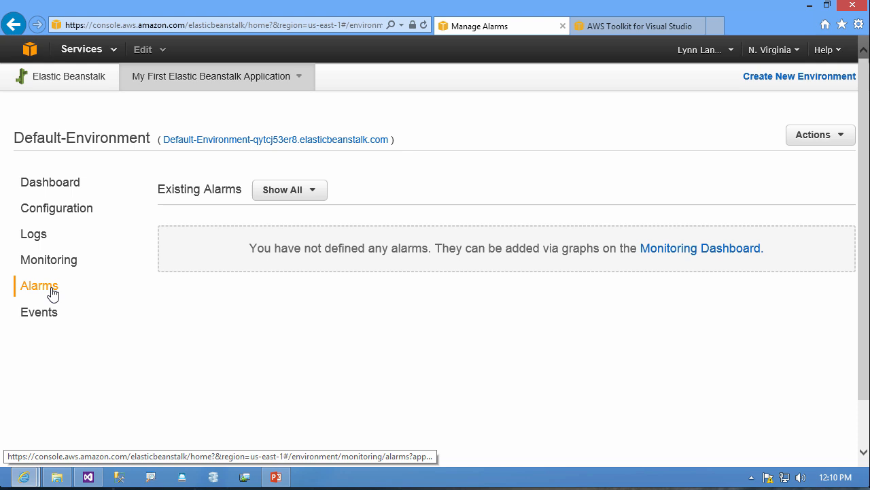
left_click(38, 311)
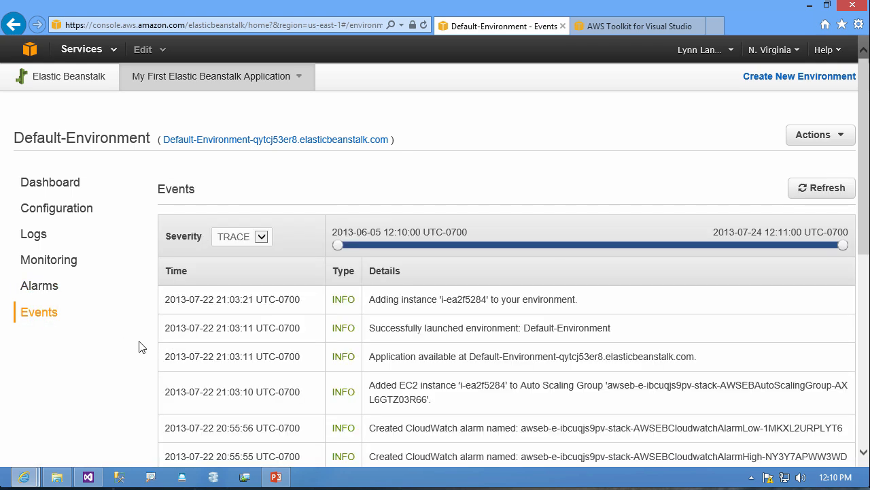
mouse_move(340, 247)
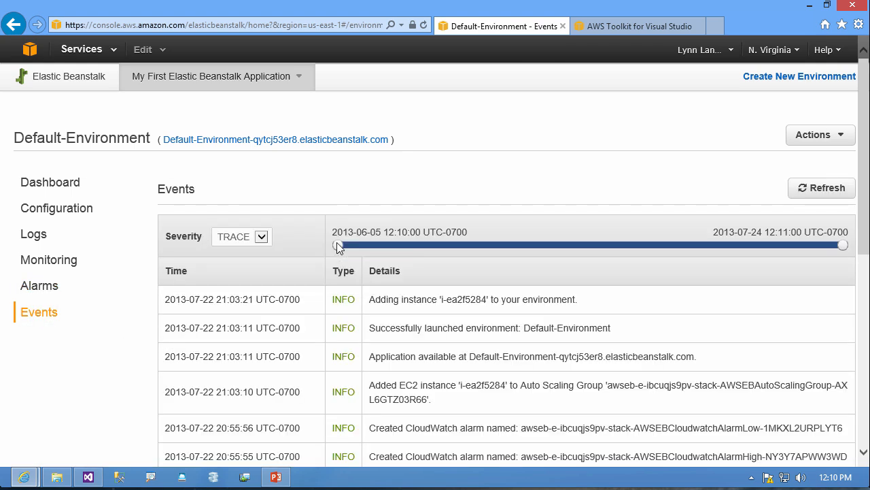
left_click_drag(337, 245, 406, 245)
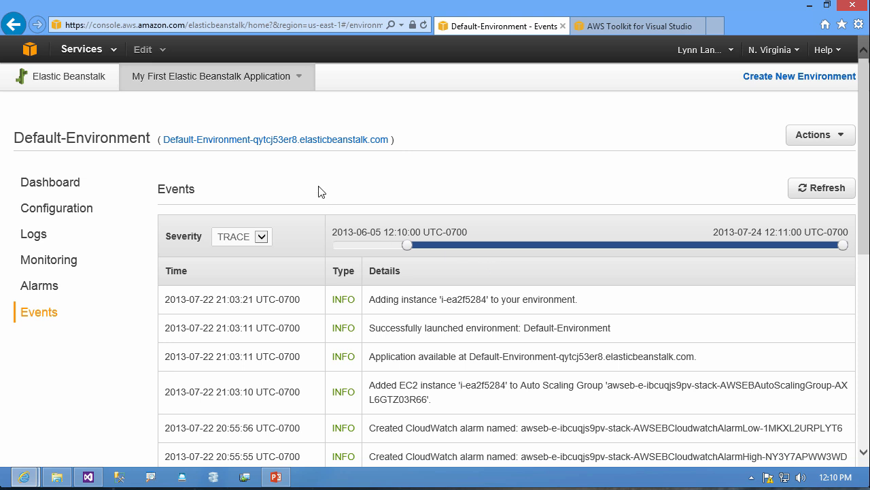
mouse_move(308, 149)
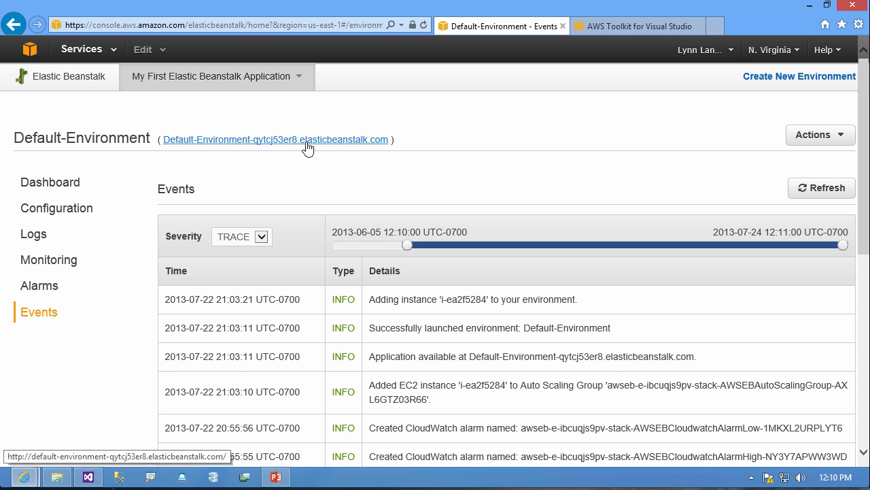
left_click(275, 139)
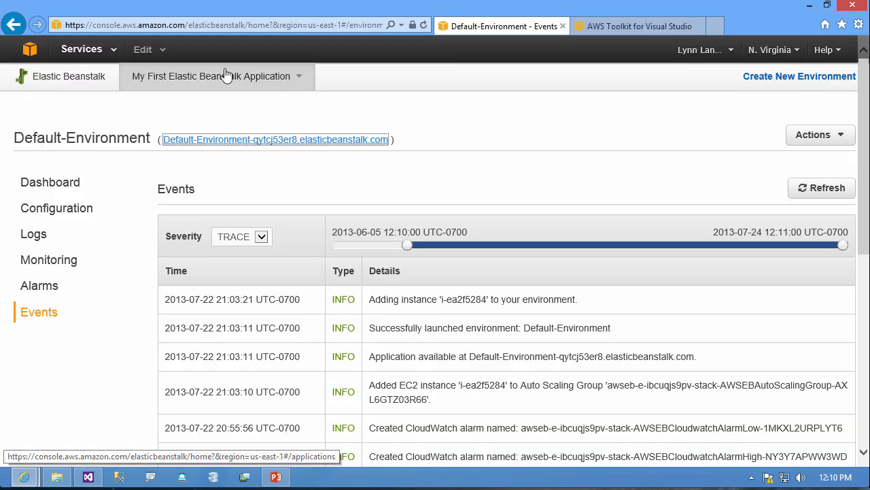
Step: Start a new environment on the IIS platform, version 8 on 64bit Windows Server 2012
left_click(800, 76)
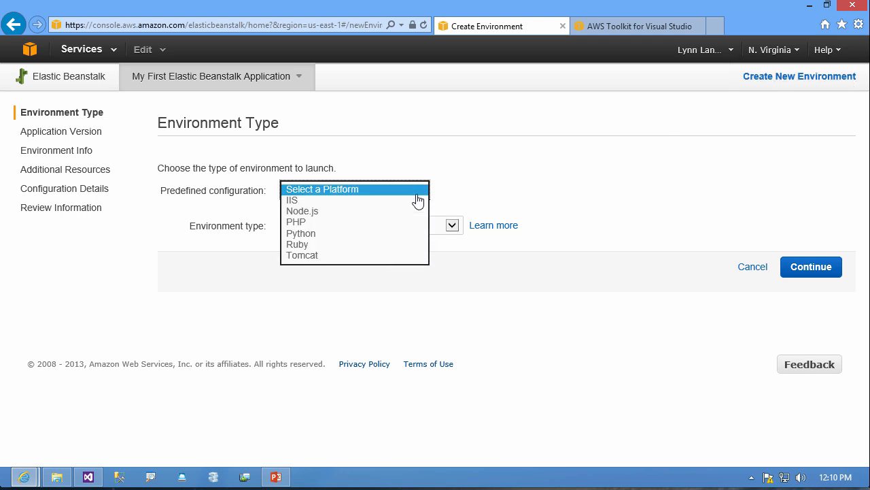
mouse_move(408, 211)
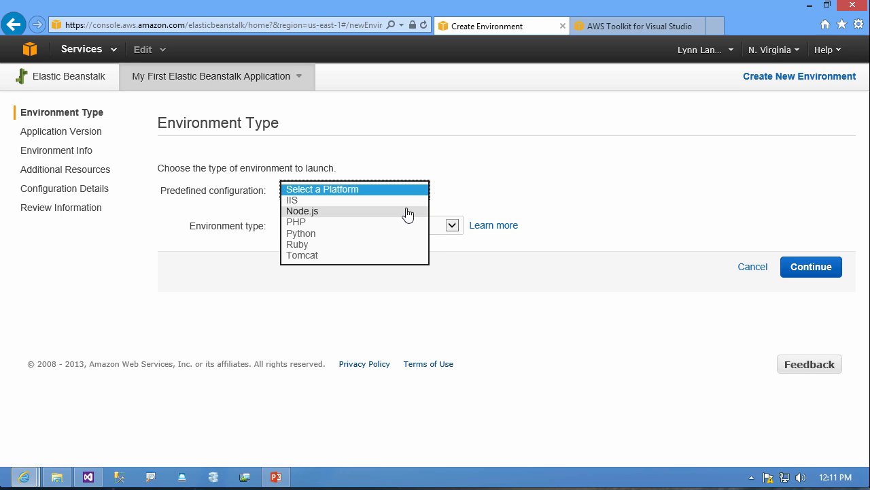
left_click(291, 200)
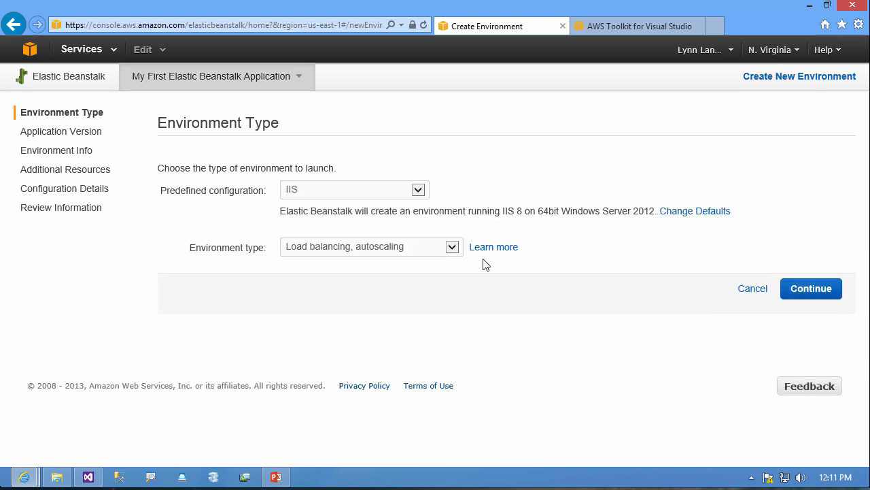
mouse_move(514, 223)
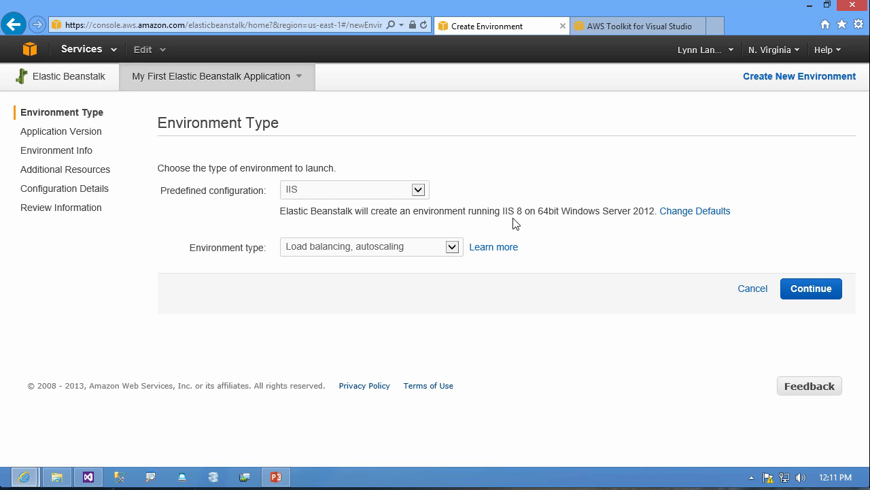
mouse_move(620, 224)
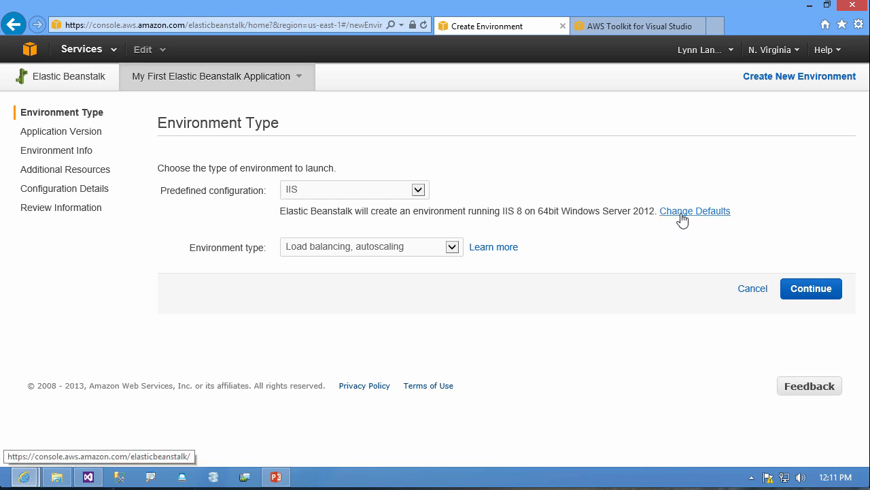
left_click(695, 211)
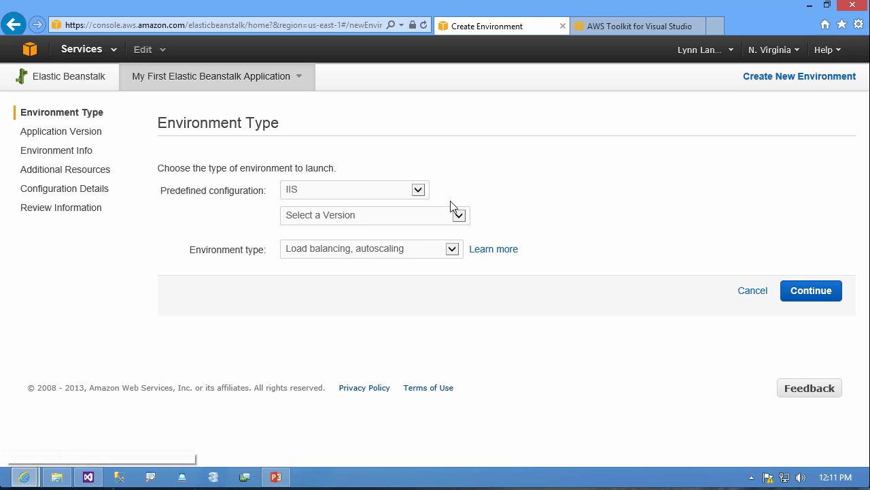
left_click(374, 215)
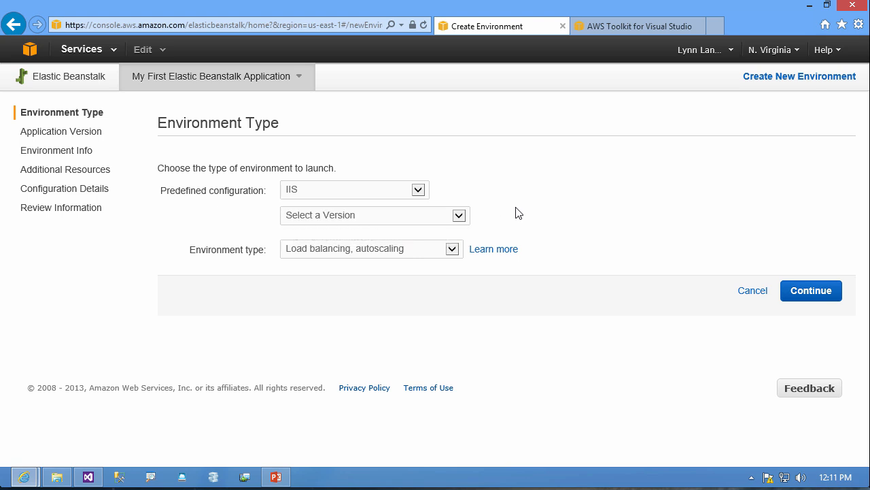
left_click(374, 215)
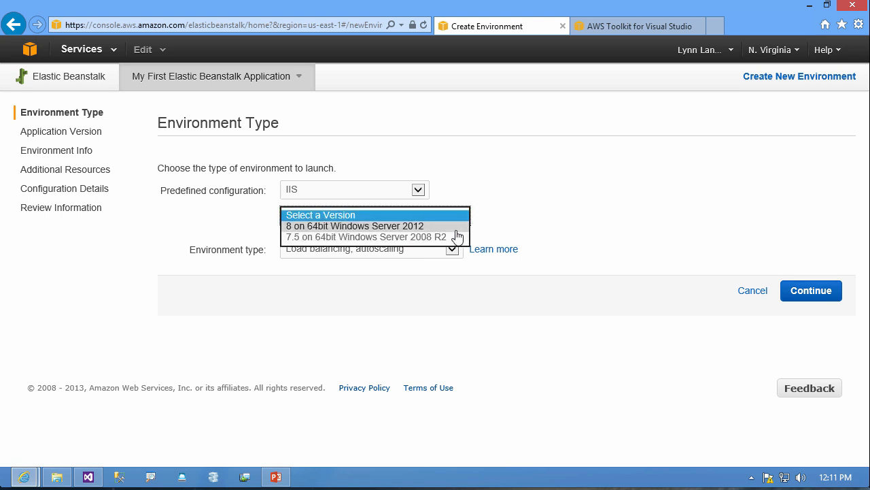
left_click(353, 225)
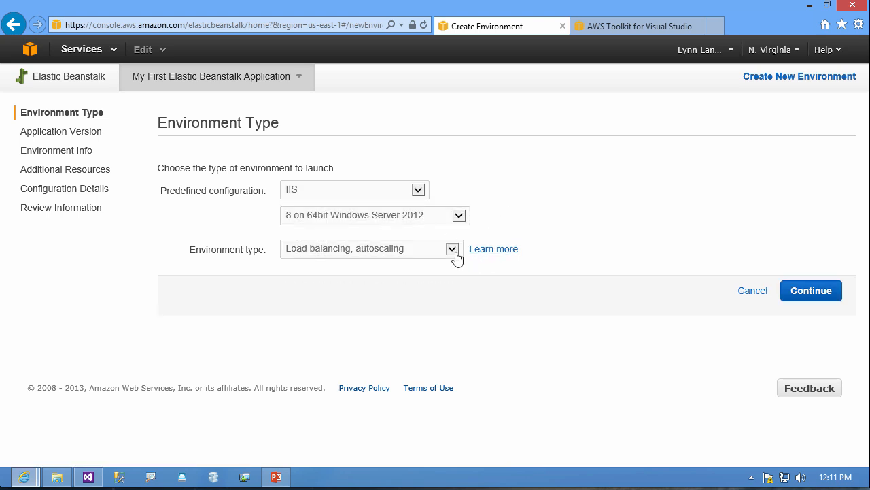
Step: Set the environment type to Single instance
left_click(452, 249)
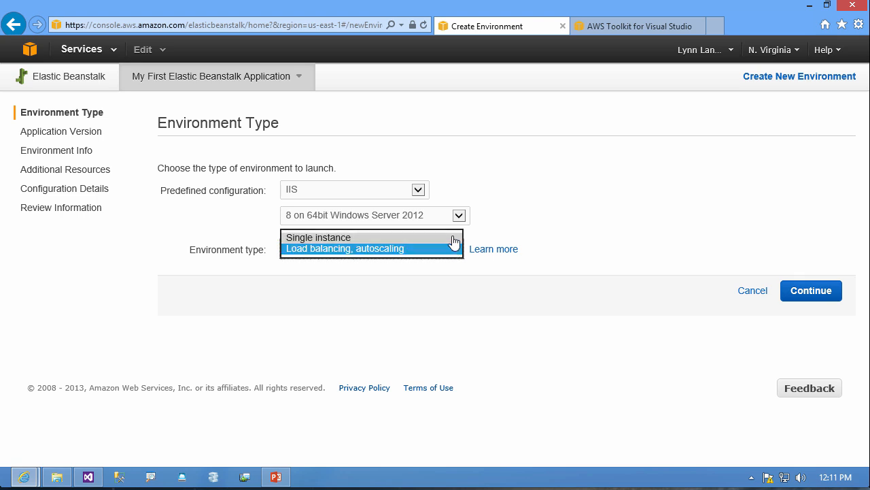
left_click(319, 236)
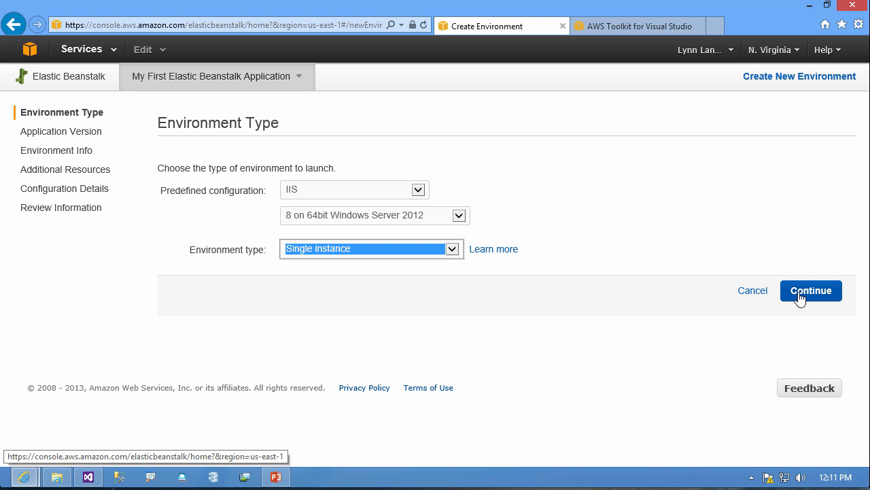
Step: Continue to the Application Version step with Sample Application as the existing source
left_click(811, 291)
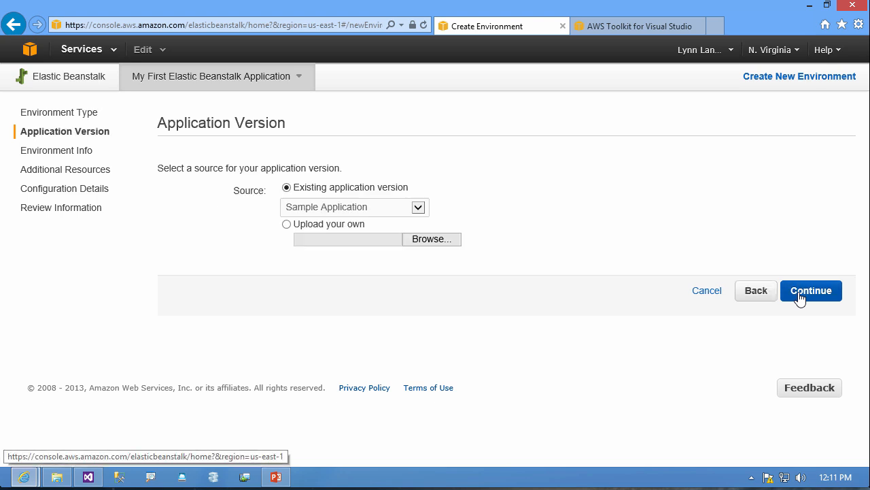
mouse_move(277, 266)
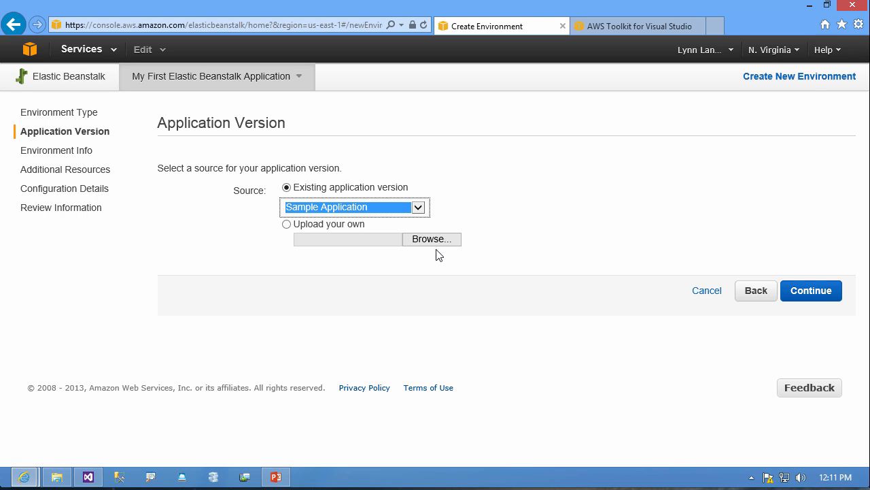
mouse_move(639, 25)
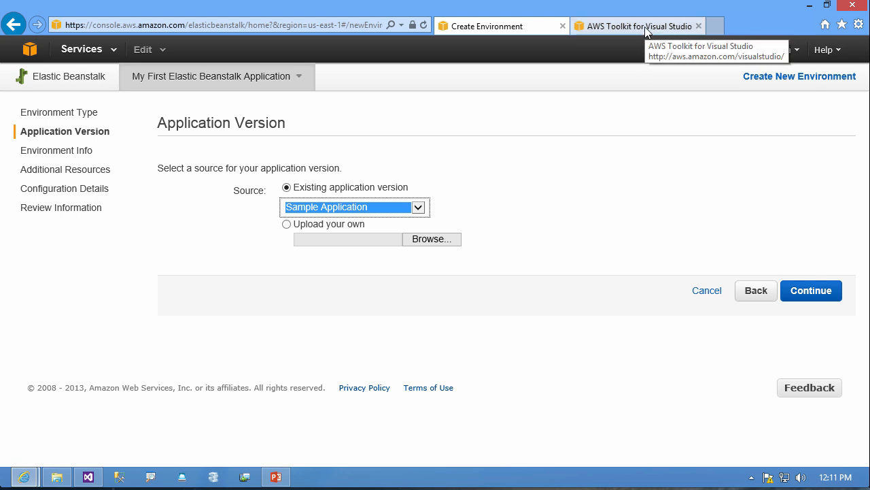
Step: Switch to the AWS Toolkit for Microsoft Visual Studio download page in another browser tab
left_click(637, 26)
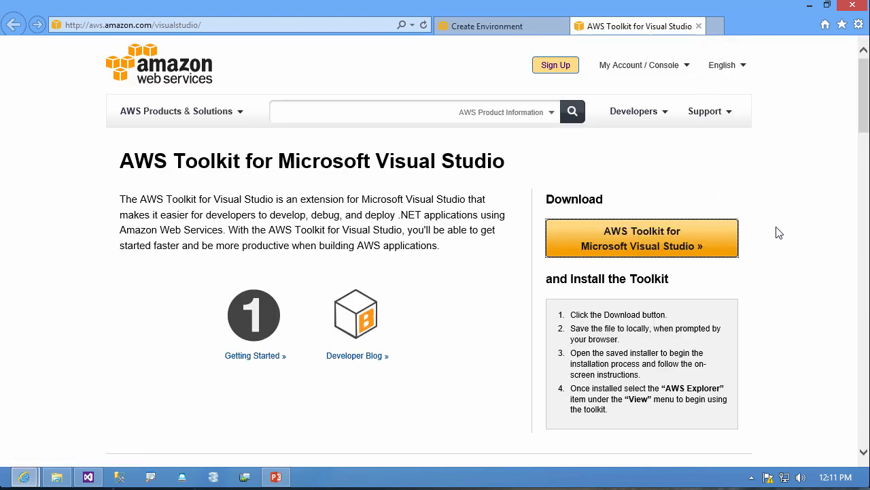
mouse_move(101, 370)
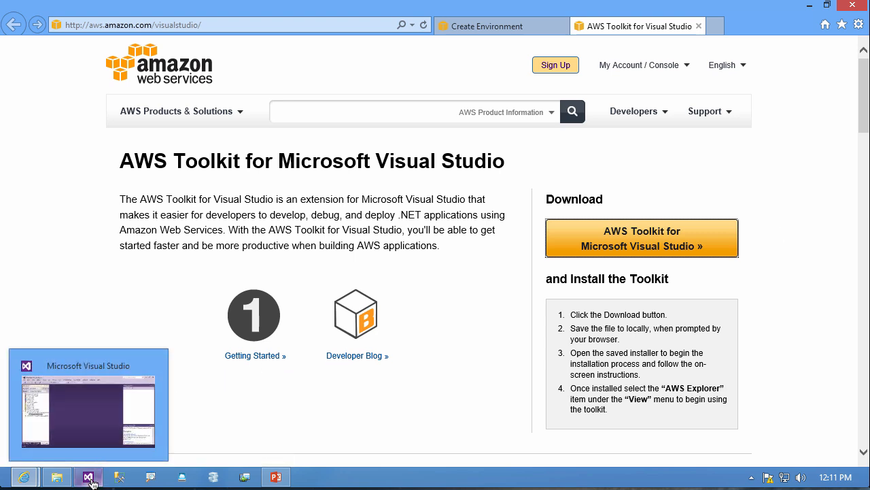
Step: In Visual Studio's AWS Explorer, select My First Elastic Beanstalk Application with its Default-Environment
left_click(87, 476)
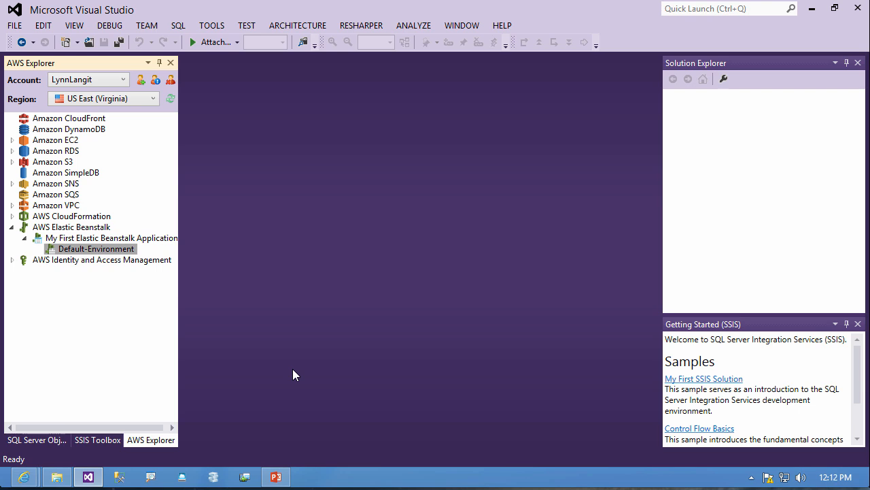
mouse_move(234, 96)
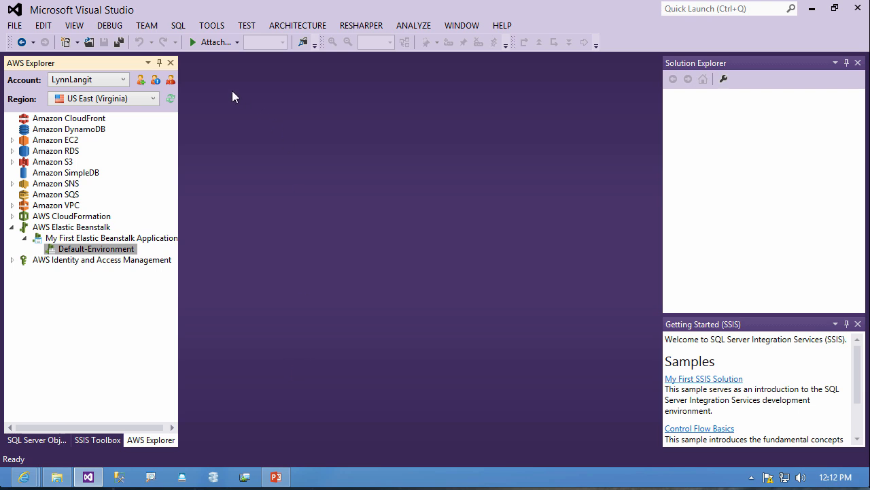
mouse_move(225, 81)
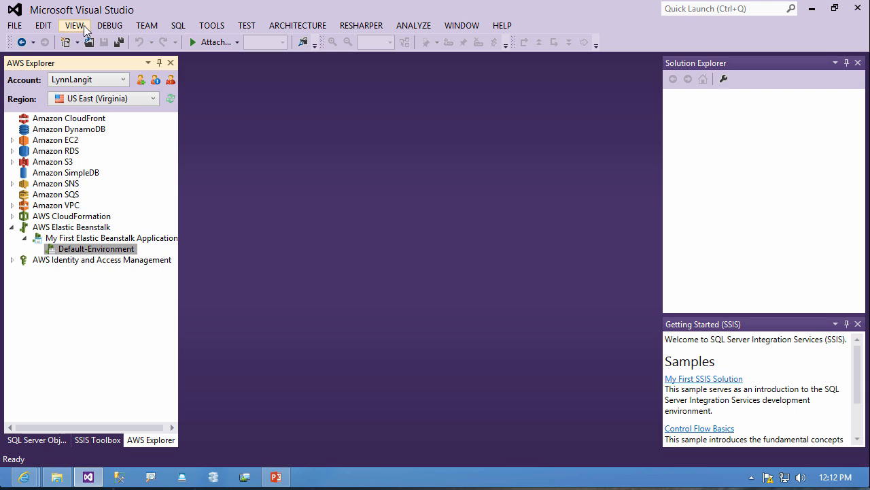
left_click(75, 24)
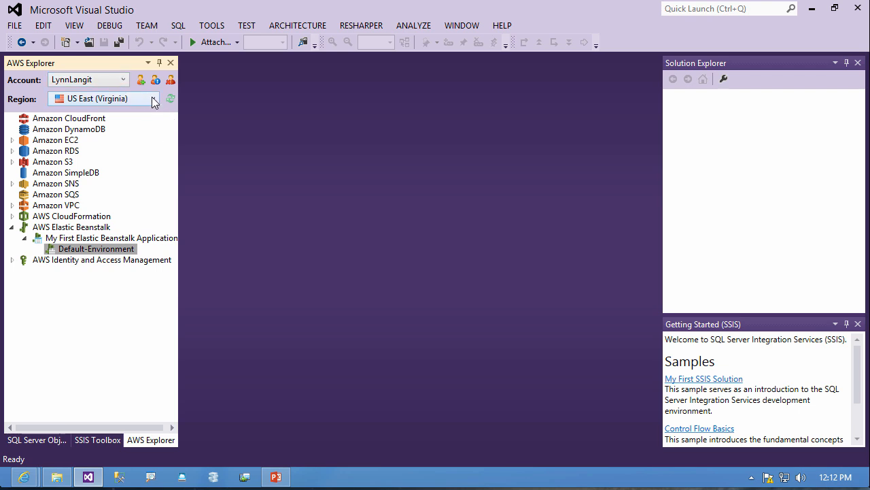
mouse_move(95, 248)
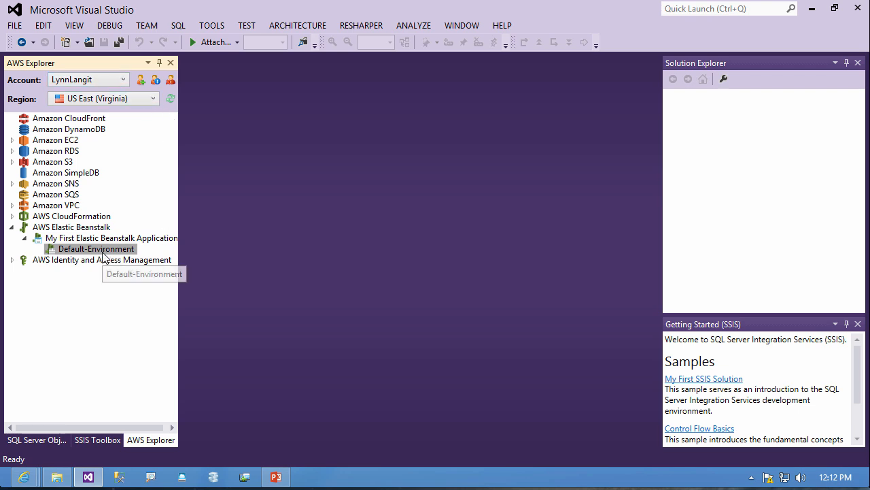
left_click(107, 237)
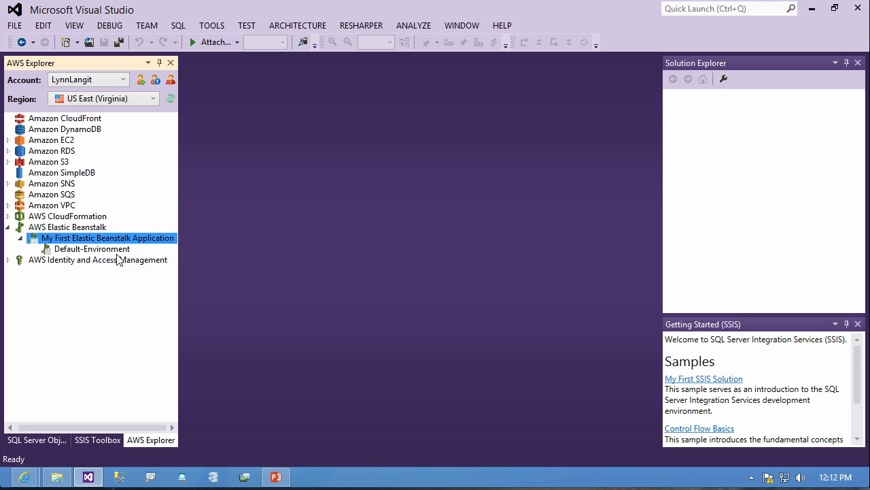
Step: View Default-Environment's details, events and monitoring graphs for latency, request count and CPU
double_click(92, 247)
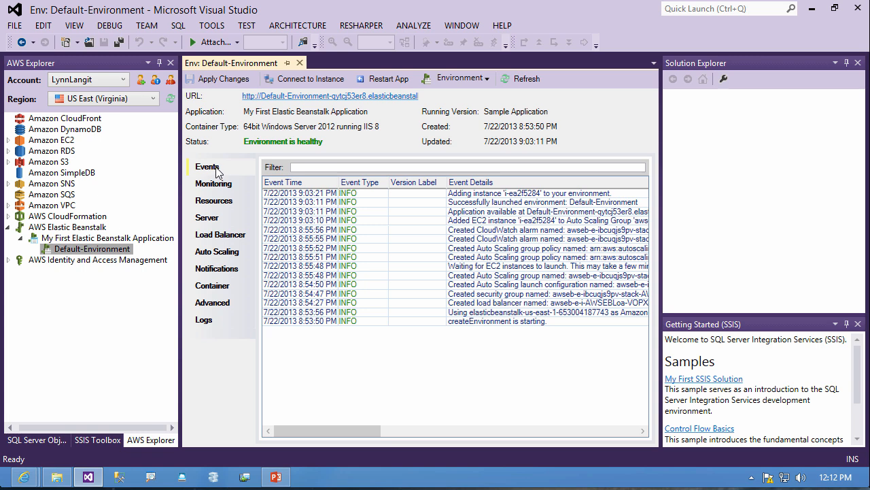
mouse_move(306, 78)
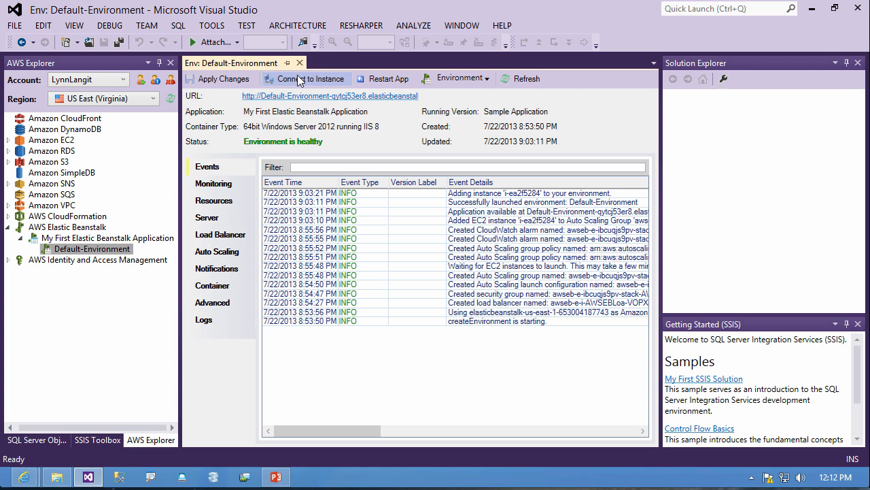
left_click(455, 77)
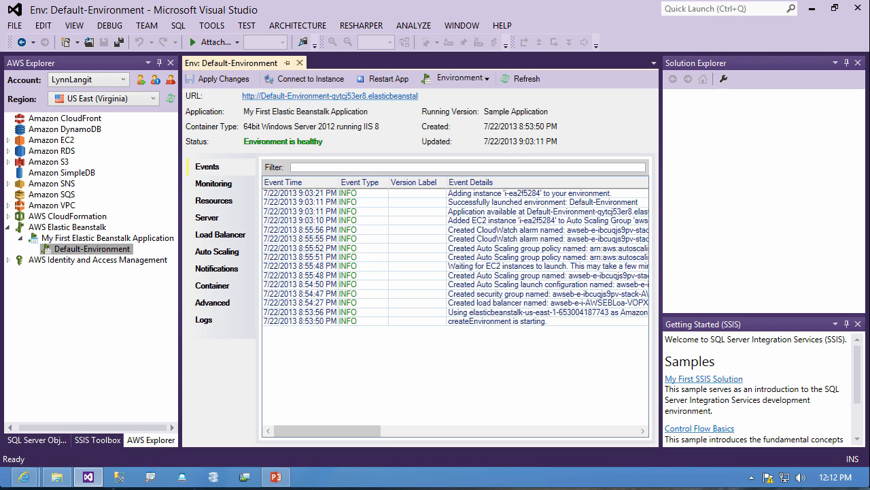
mouse_move(229, 190)
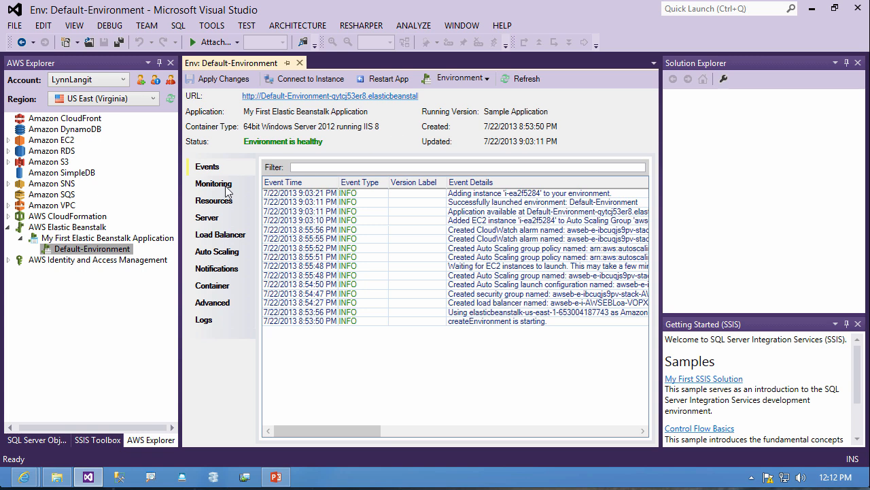
left_click(214, 184)
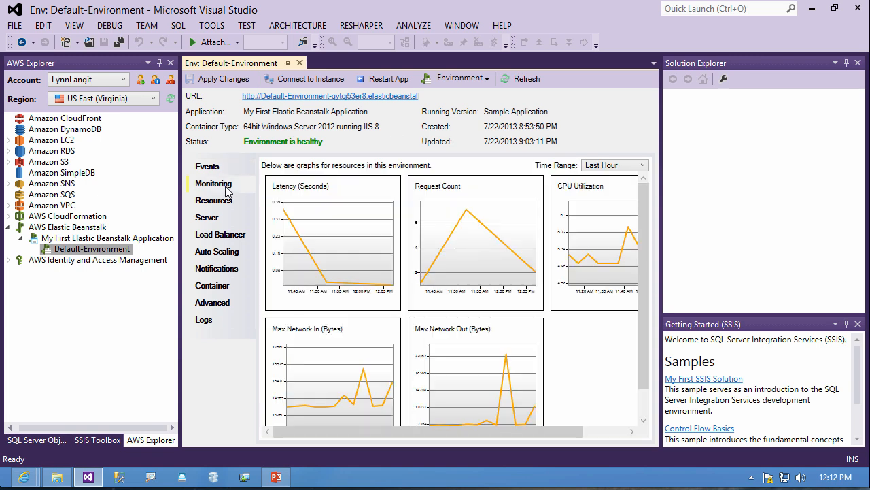